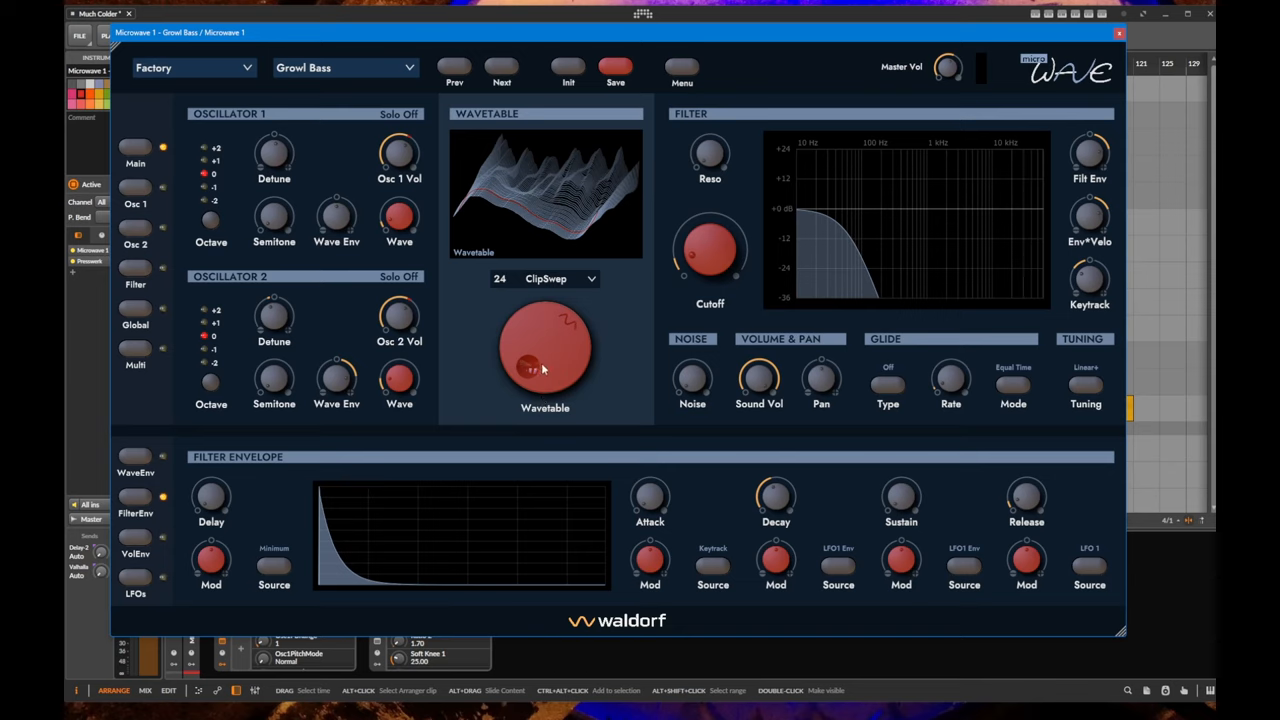
{"action": "mouse_move", "coordinate": [640, 332]}
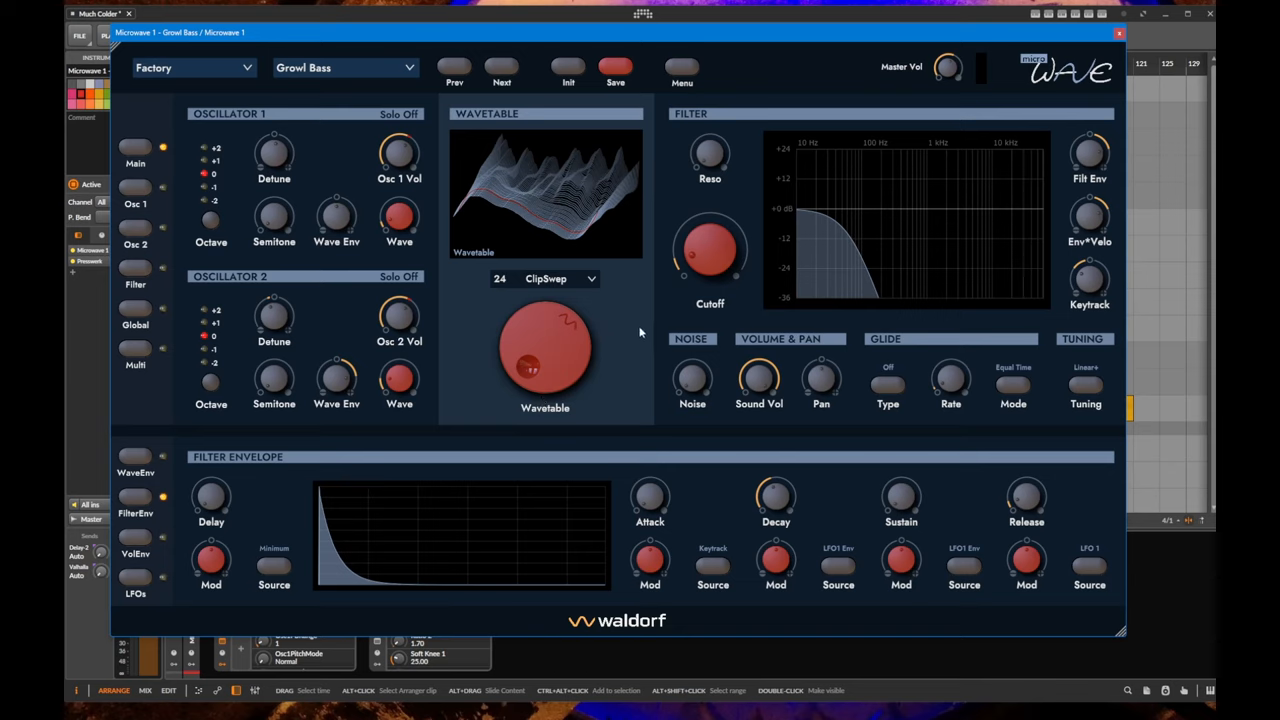
{"action": "mouse_move", "coordinate": [630, 352]}
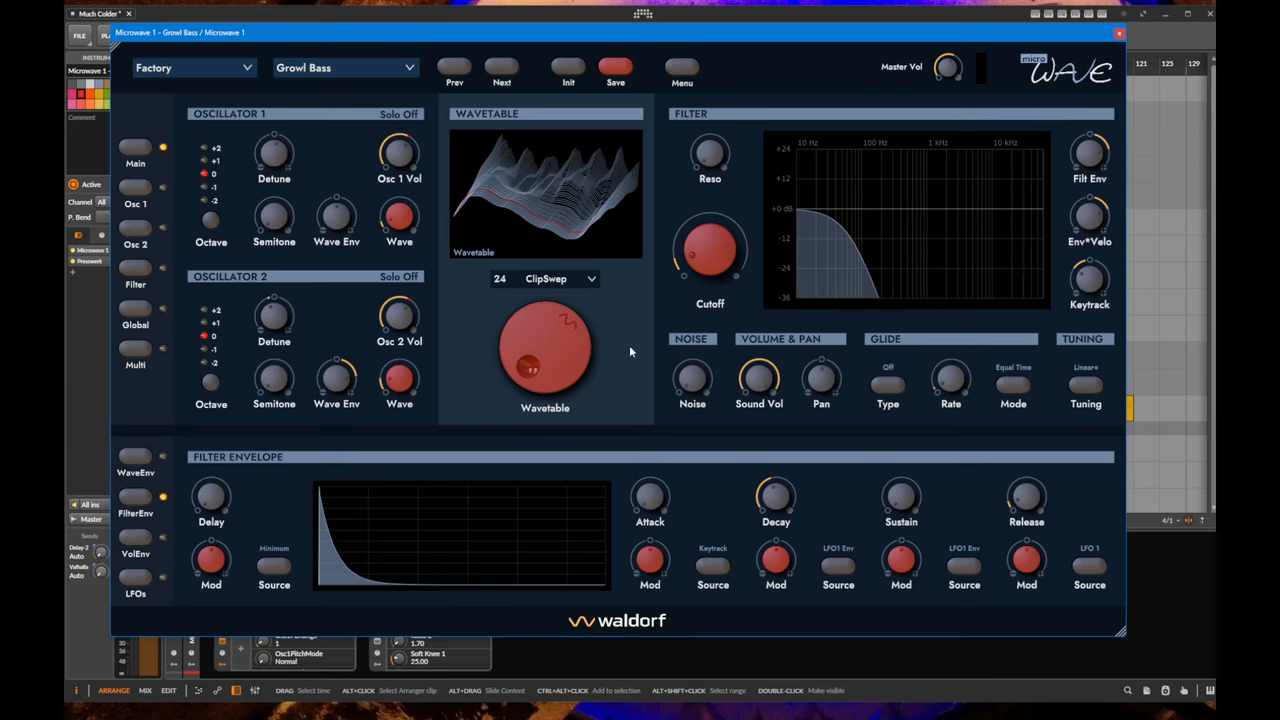
{"action": "mouse_move", "coordinate": [620, 388]}
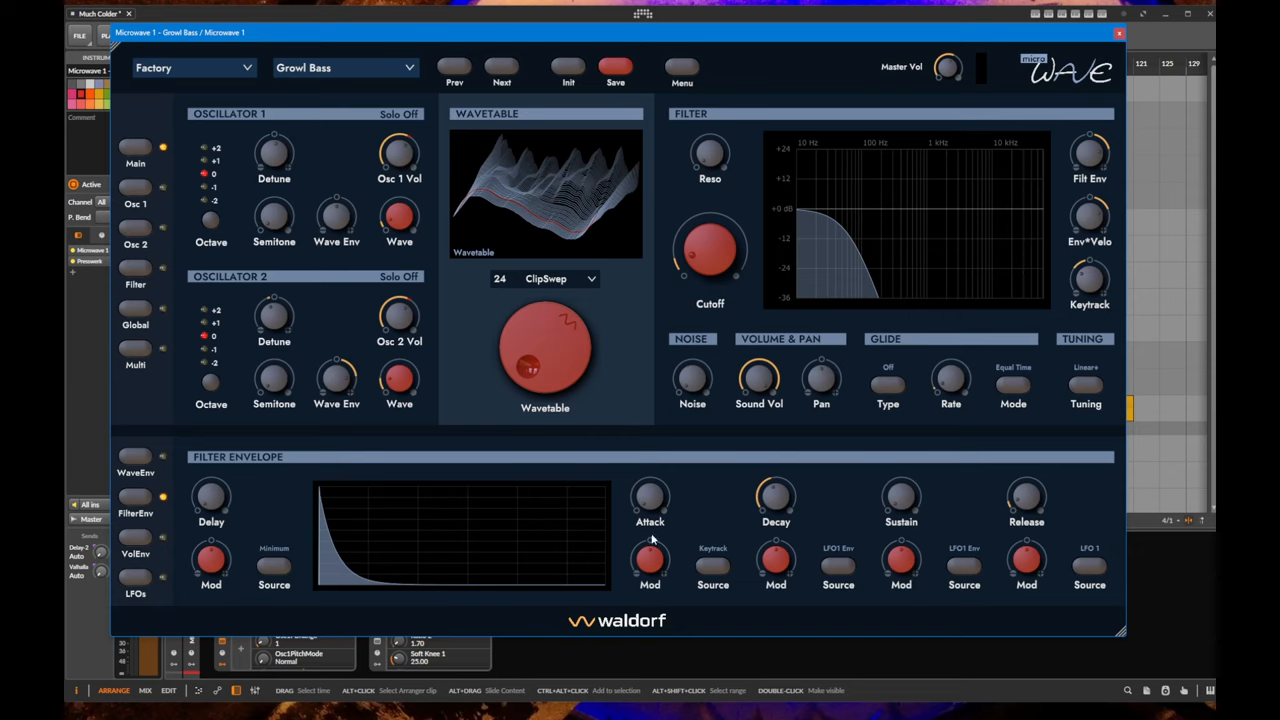
{"action": "mouse_move", "coordinate": [132, 160]}
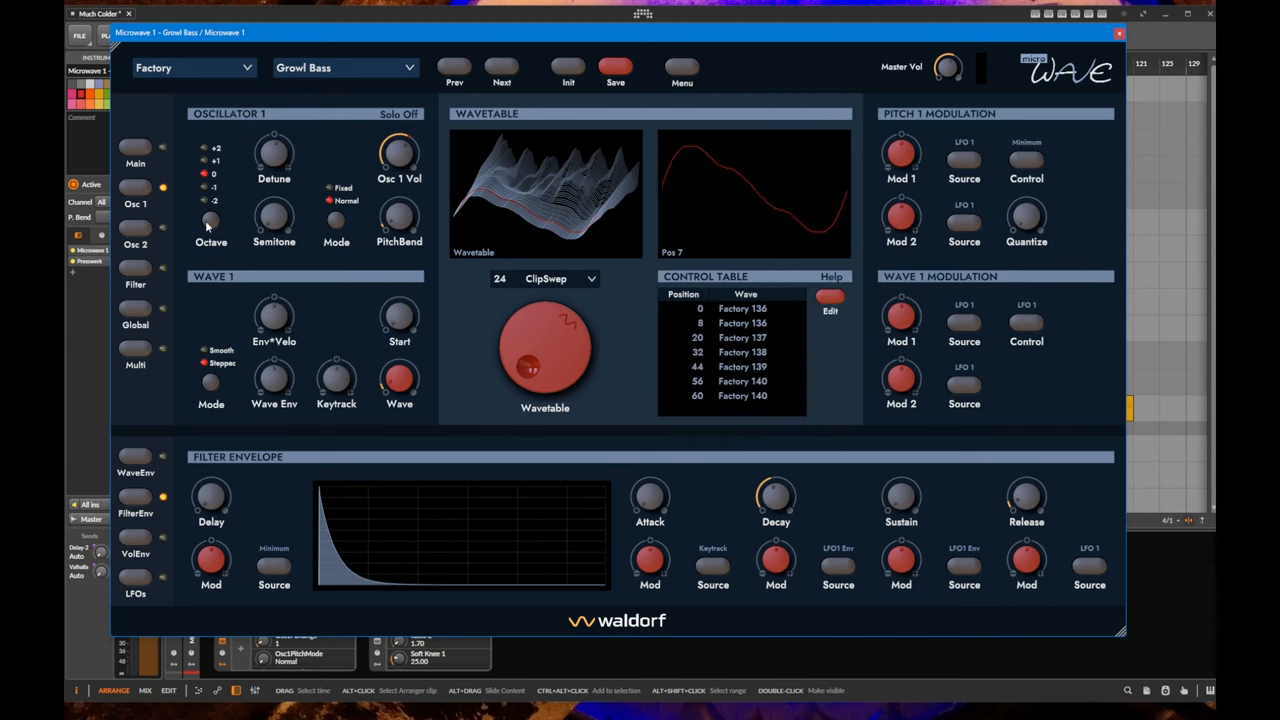
Cycle through the Global tables, Multi and LFO pages, then return to the Main oscillator page.
{"action": "left_click", "coordinate": [136, 270]}
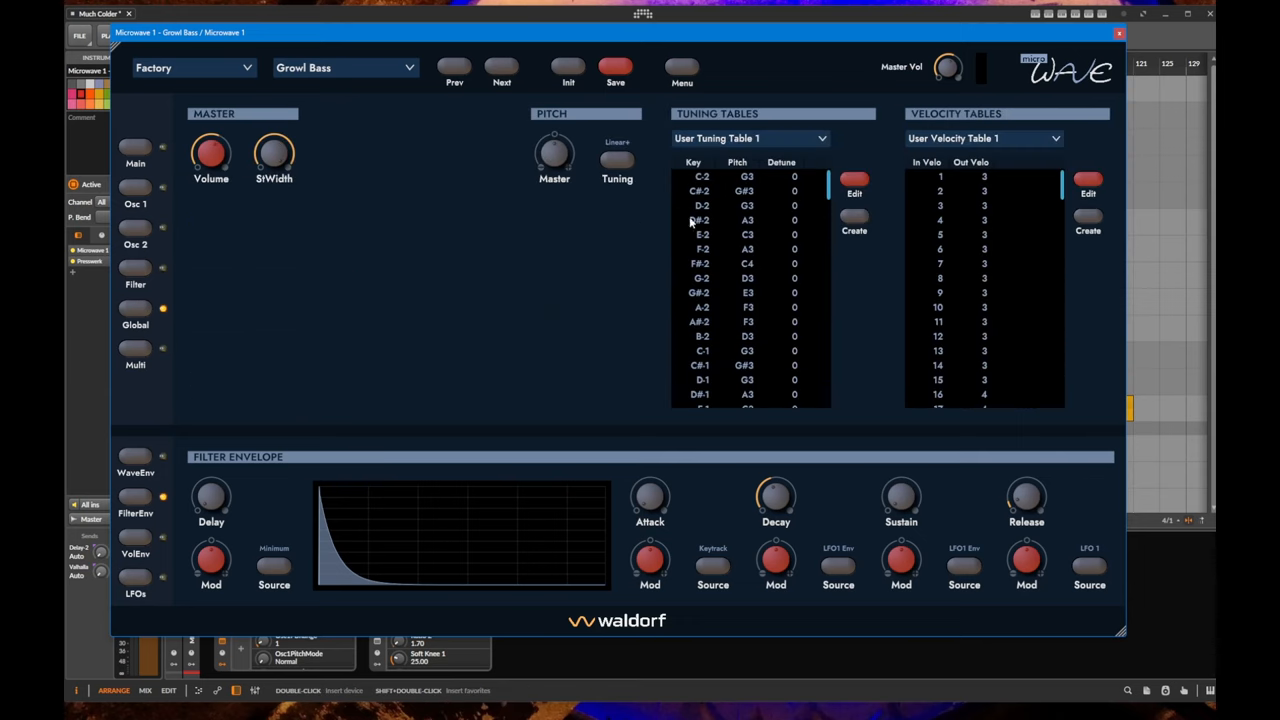
{"action": "mouse_move", "coordinate": [134, 358]}
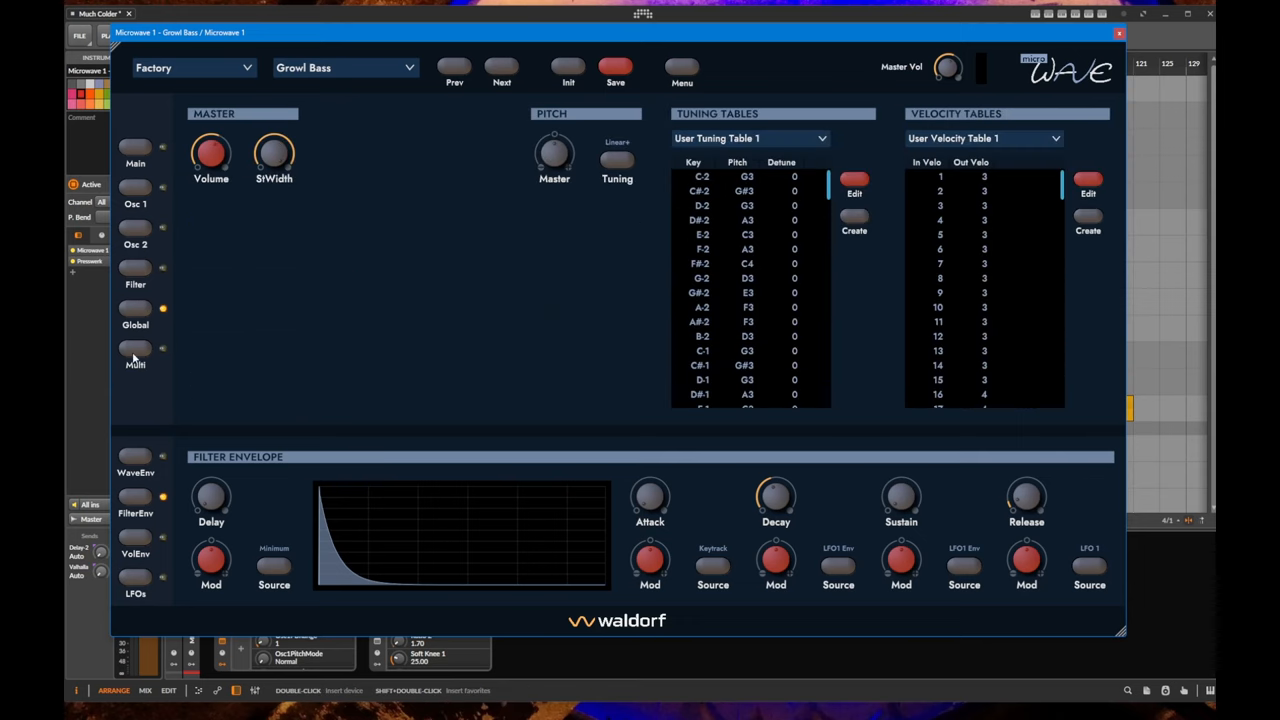
{"action": "left_click", "coordinate": [136, 350]}
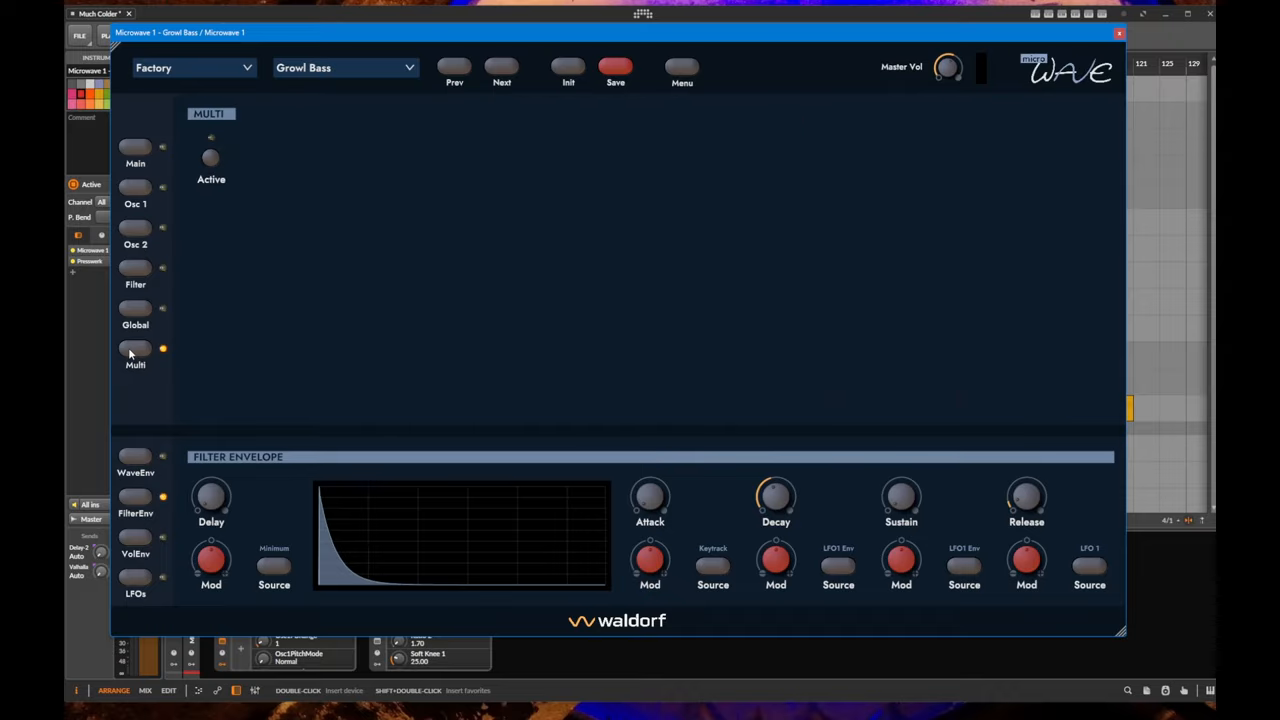
{"action": "mouse_move", "coordinate": [192, 348]}
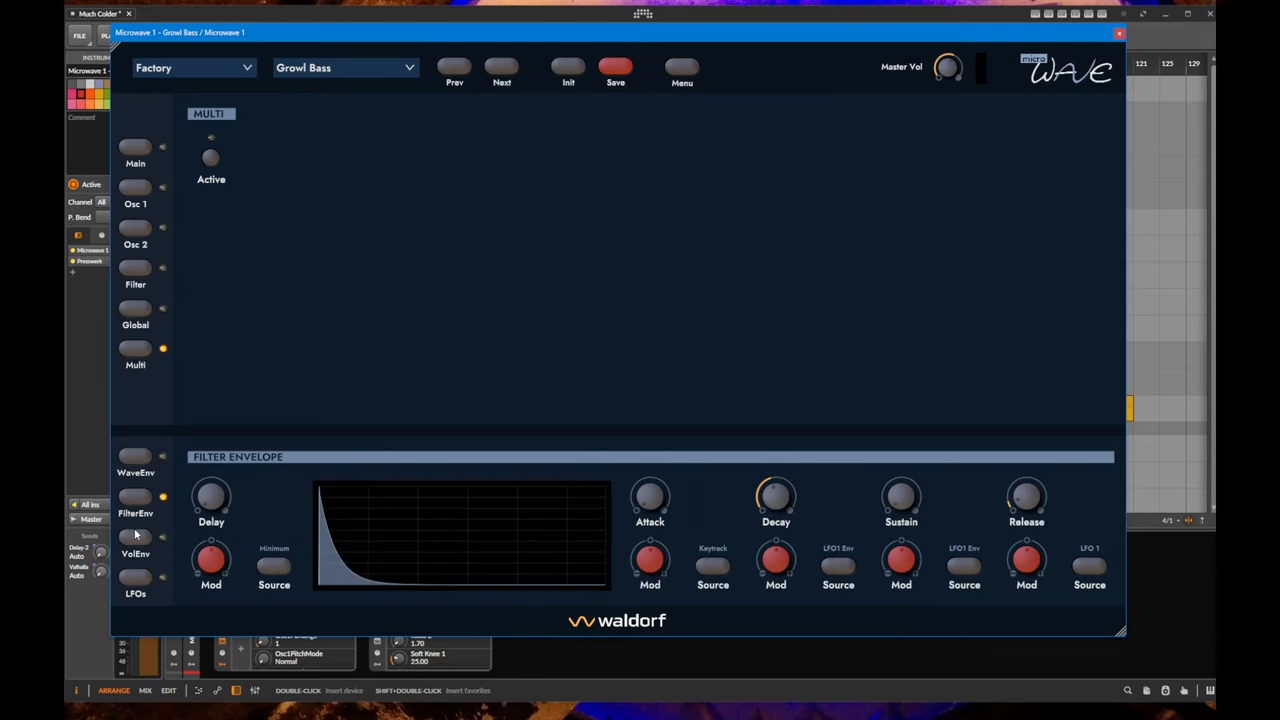
{"action": "left_click", "coordinate": [136, 578]}
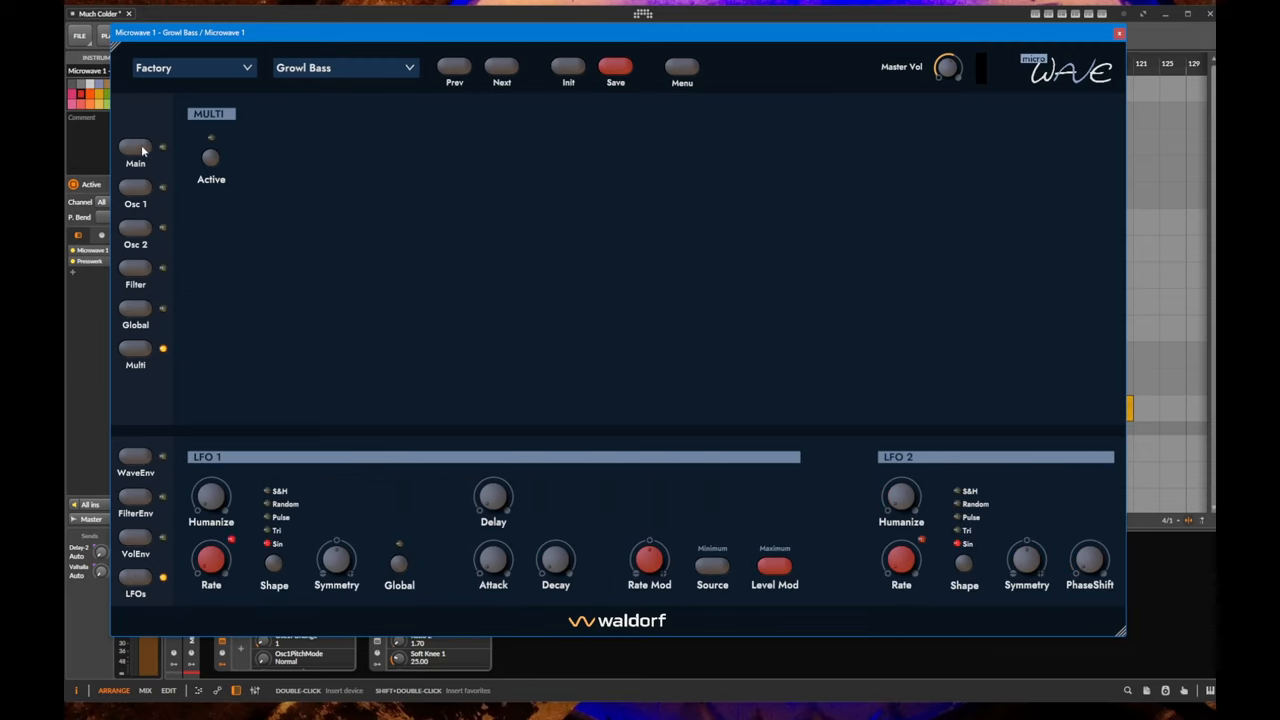
{"action": "left_click", "coordinate": [136, 148]}
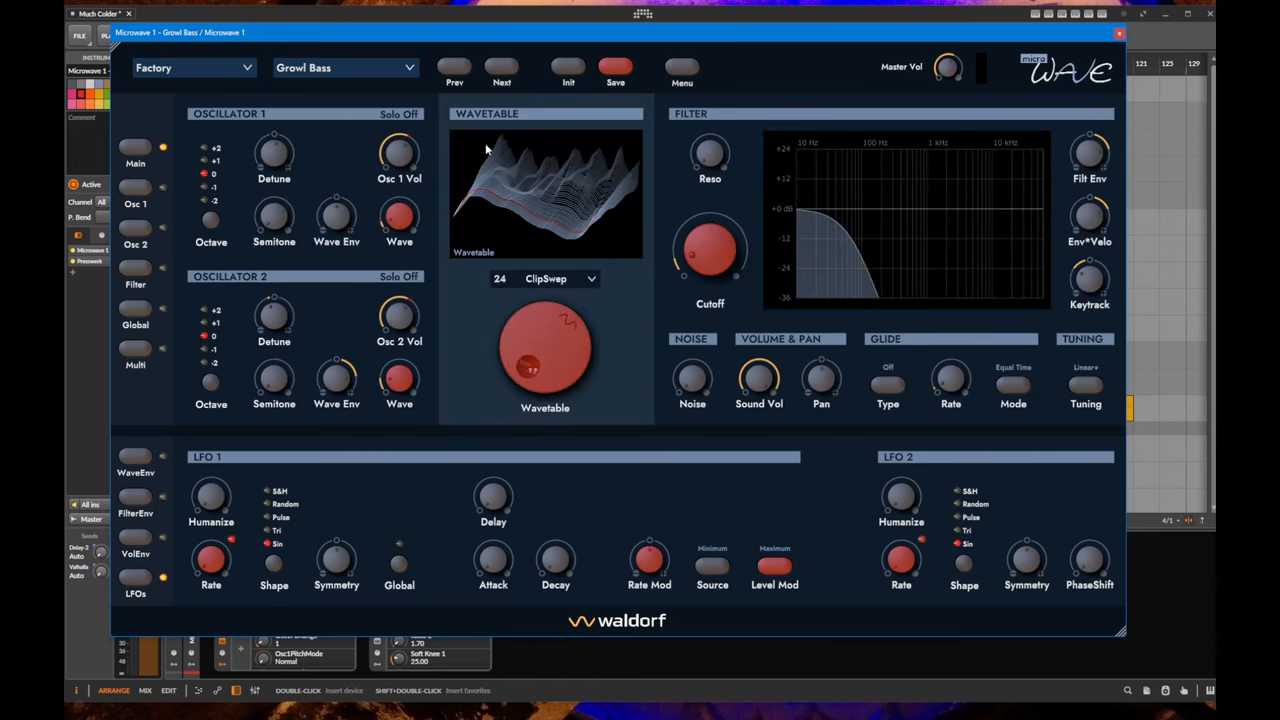
Show the Hardware Control panel with MIDI output and send-to-hardware options via the plugin menu.
{"action": "left_click", "coordinate": [680, 72]}
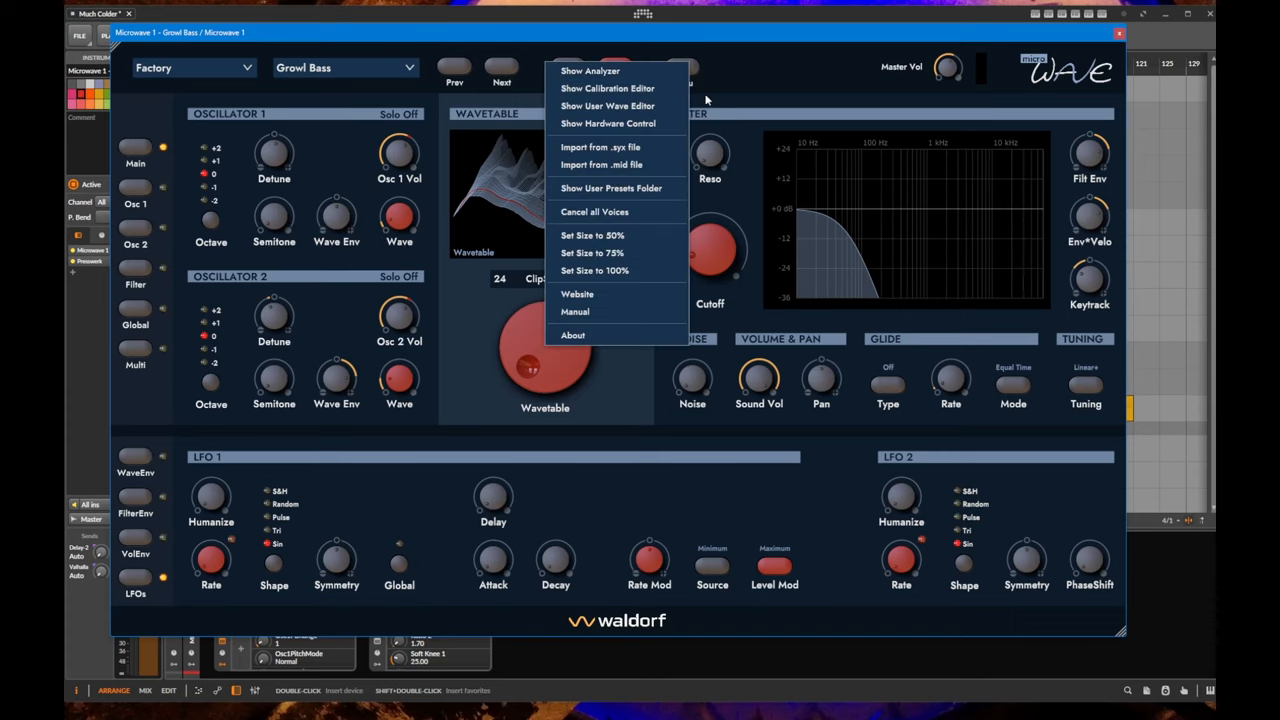
{"action": "left_click", "coordinate": [608, 124]}
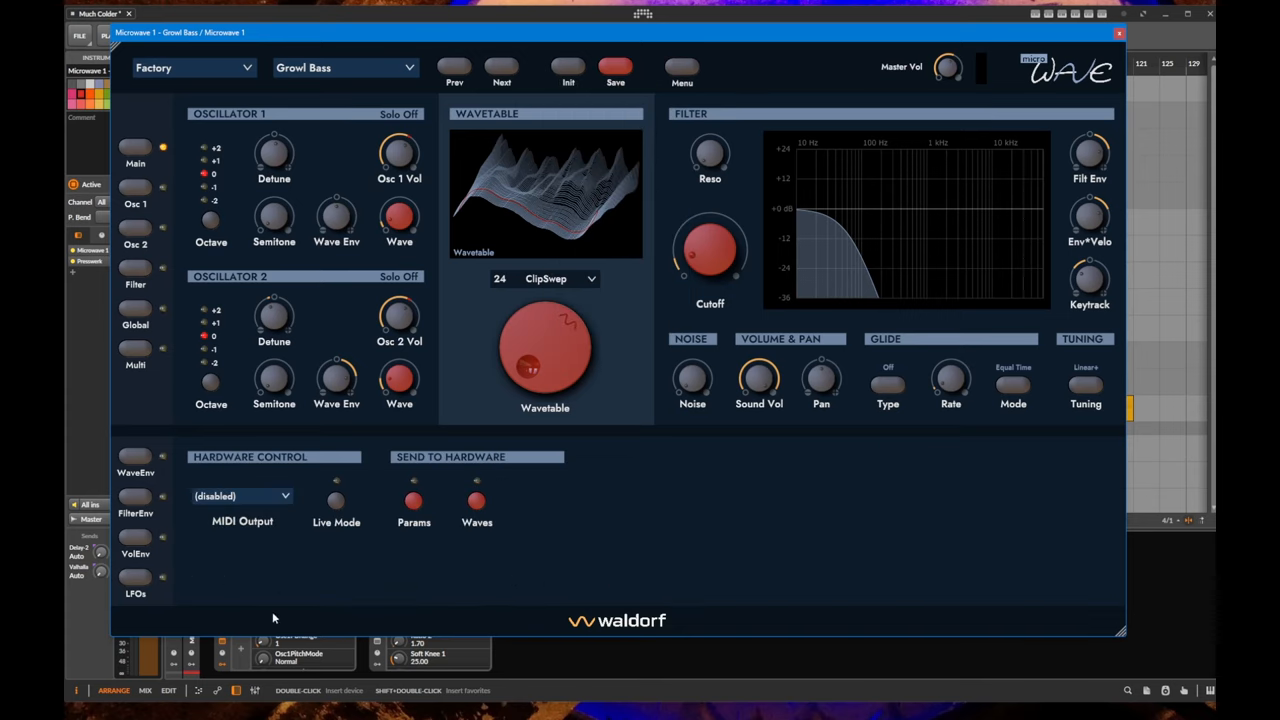
{"action": "mouse_move", "coordinate": [260, 506]}
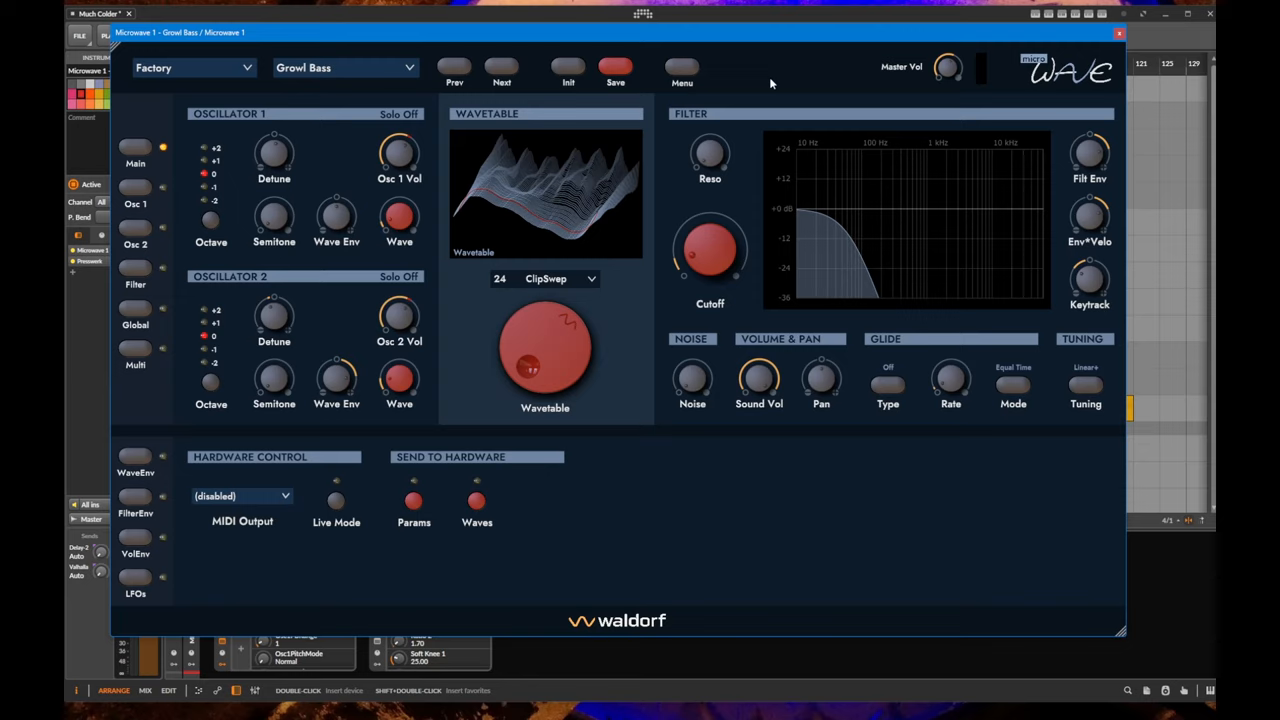
{"action": "mouse_move", "coordinate": [560, 58]}
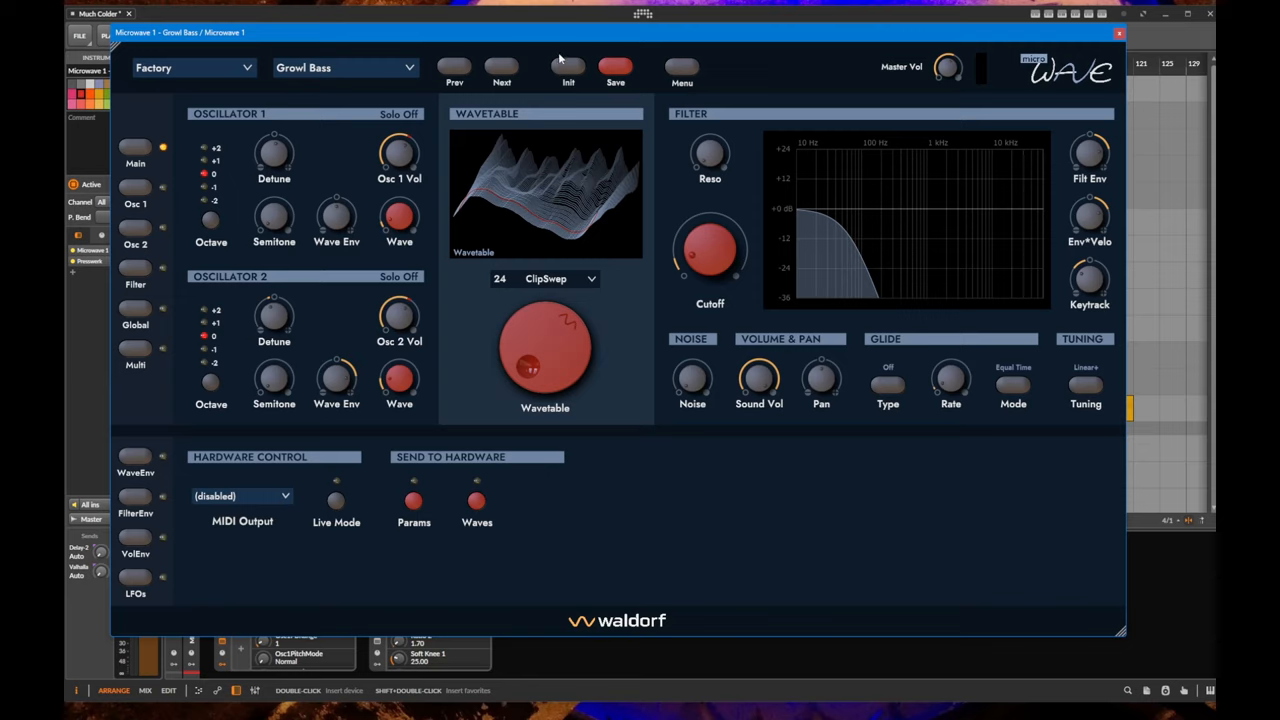
{"action": "left_click", "coordinate": [680, 68]}
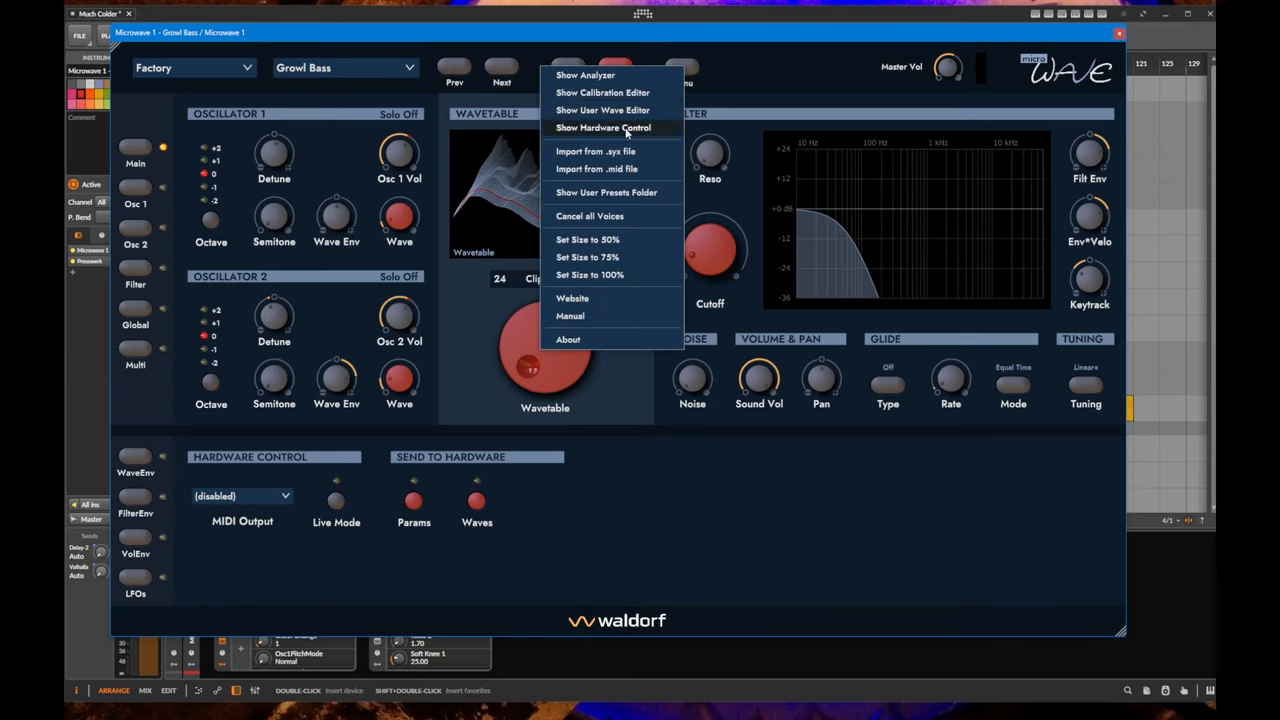
{"action": "mouse_move", "coordinate": [596, 152]}
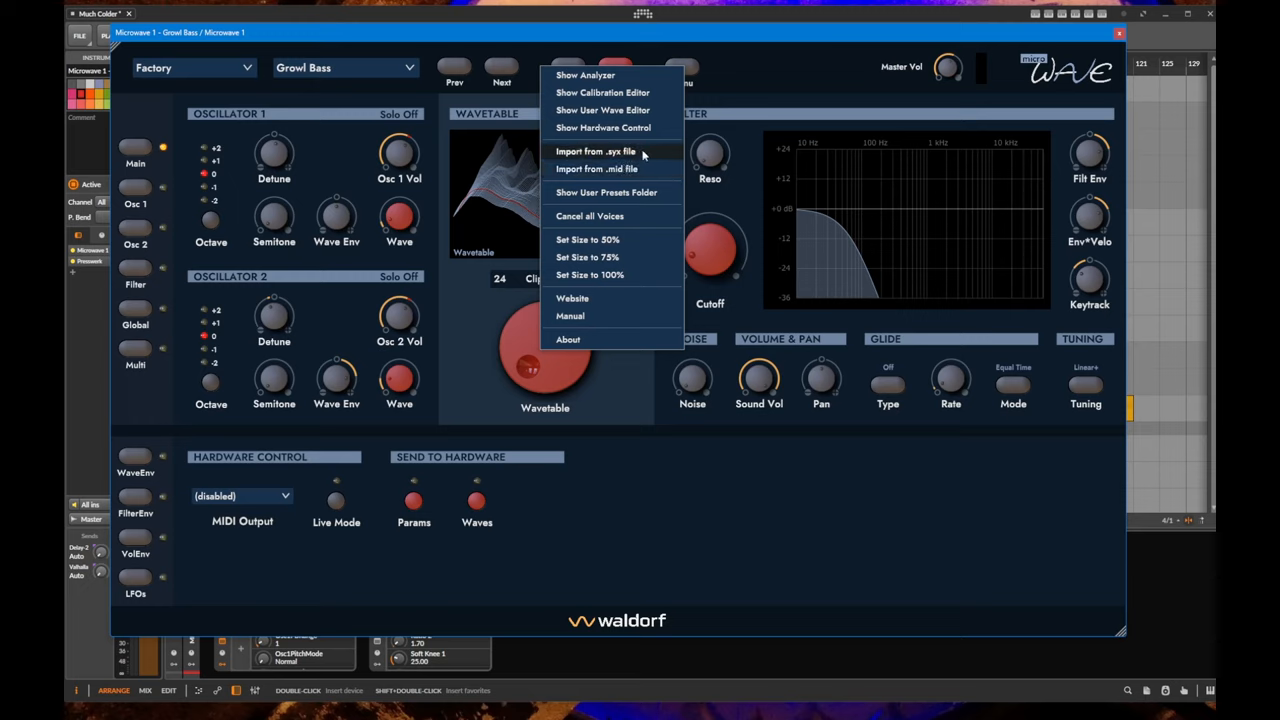
{"action": "mouse_move", "coordinate": [650, 168]}
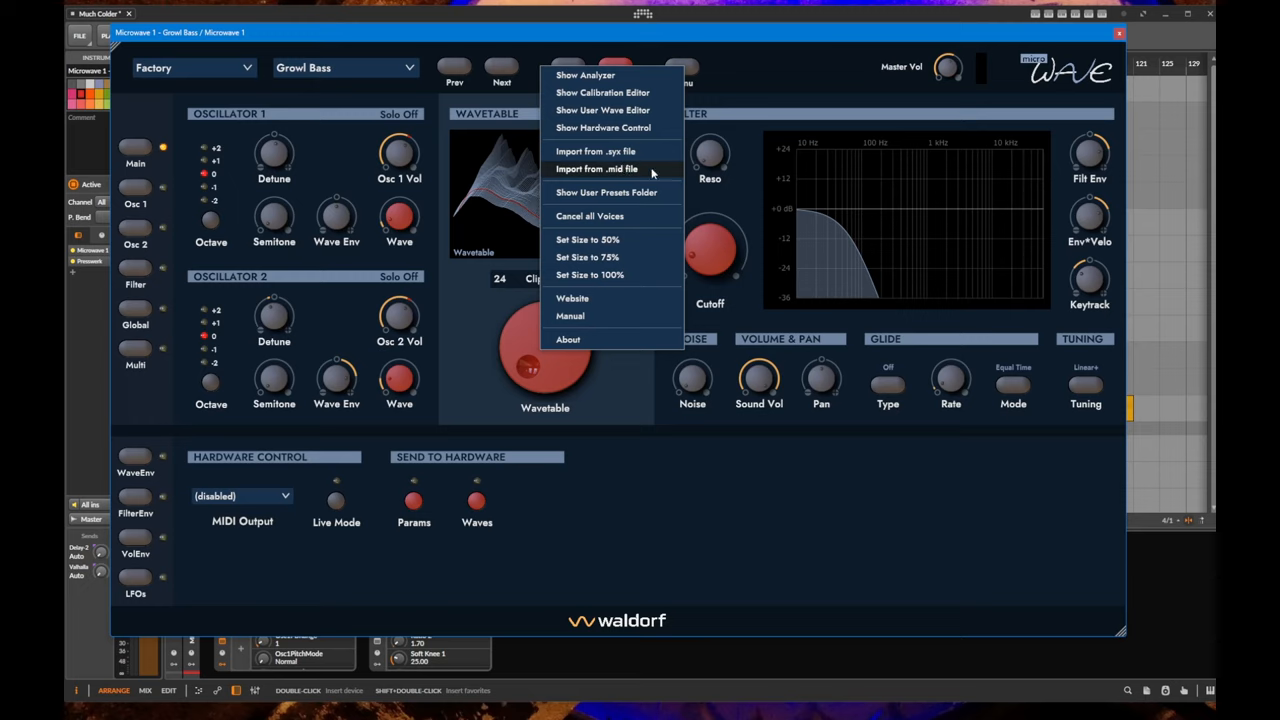
{"action": "mouse_move", "coordinate": [648, 172]}
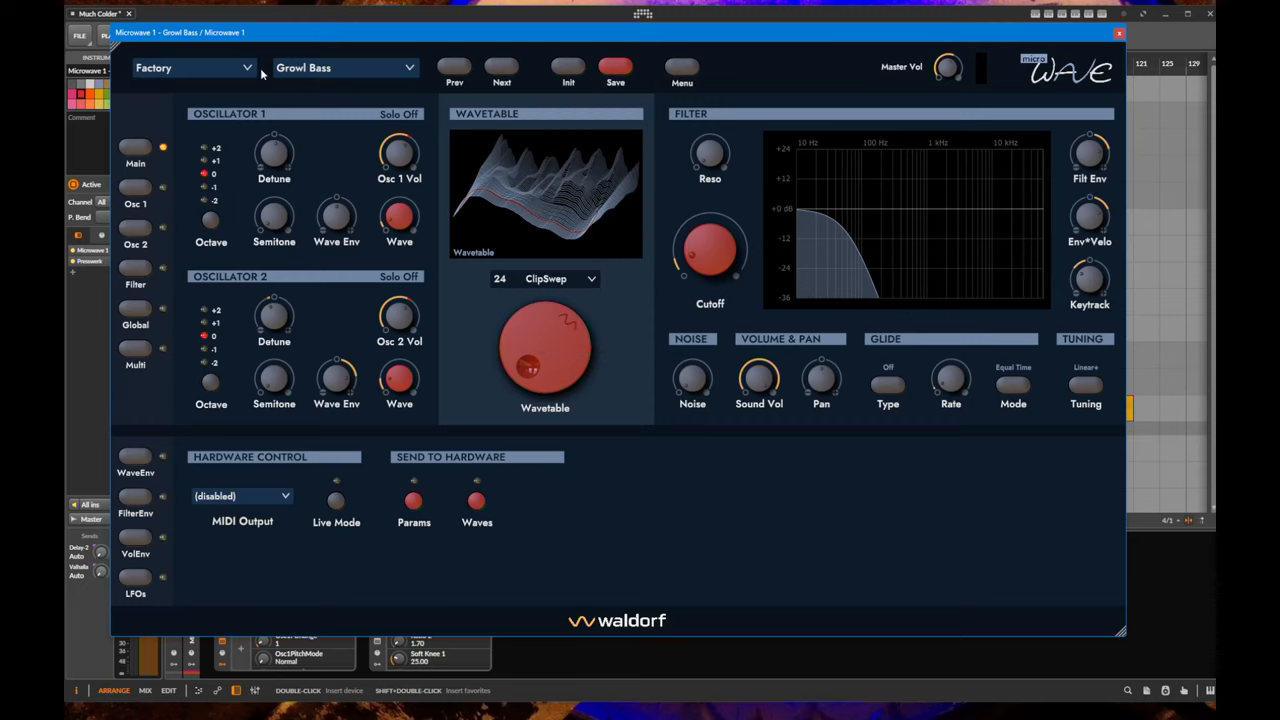
{"action": "left_click", "coordinate": [192, 68]}
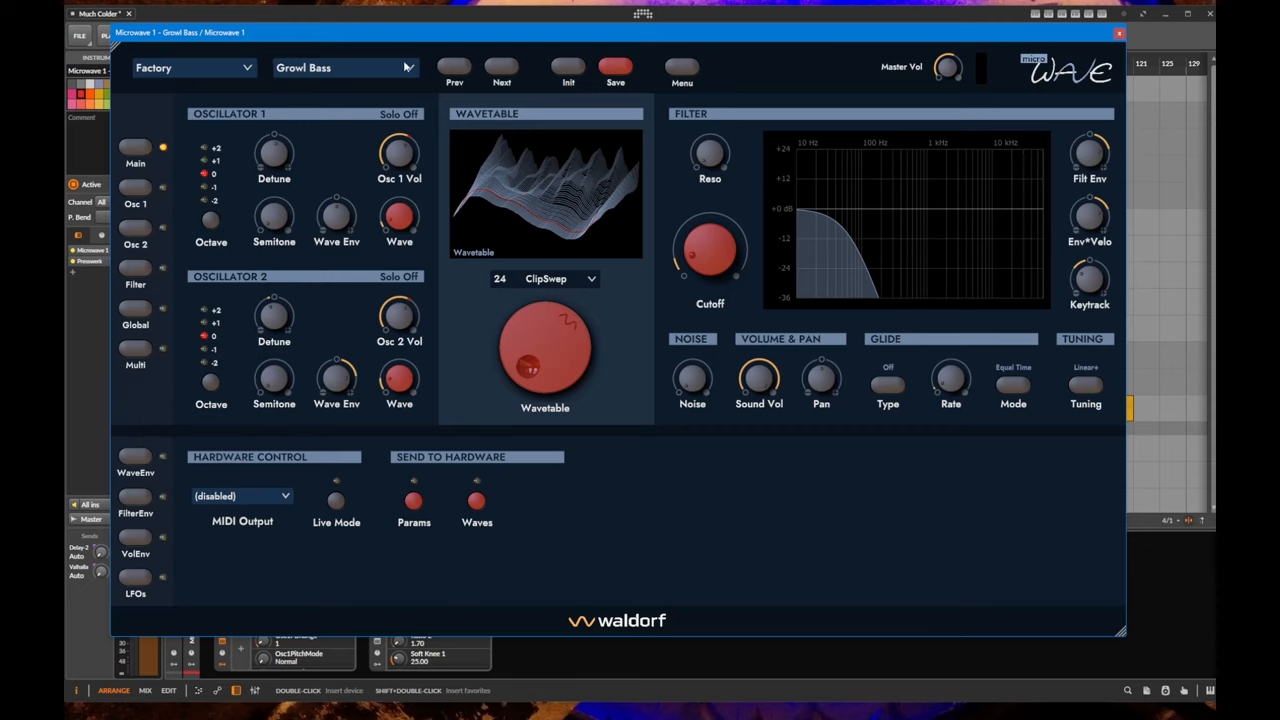
{"action": "left_click", "coordinate": [190, 68]}
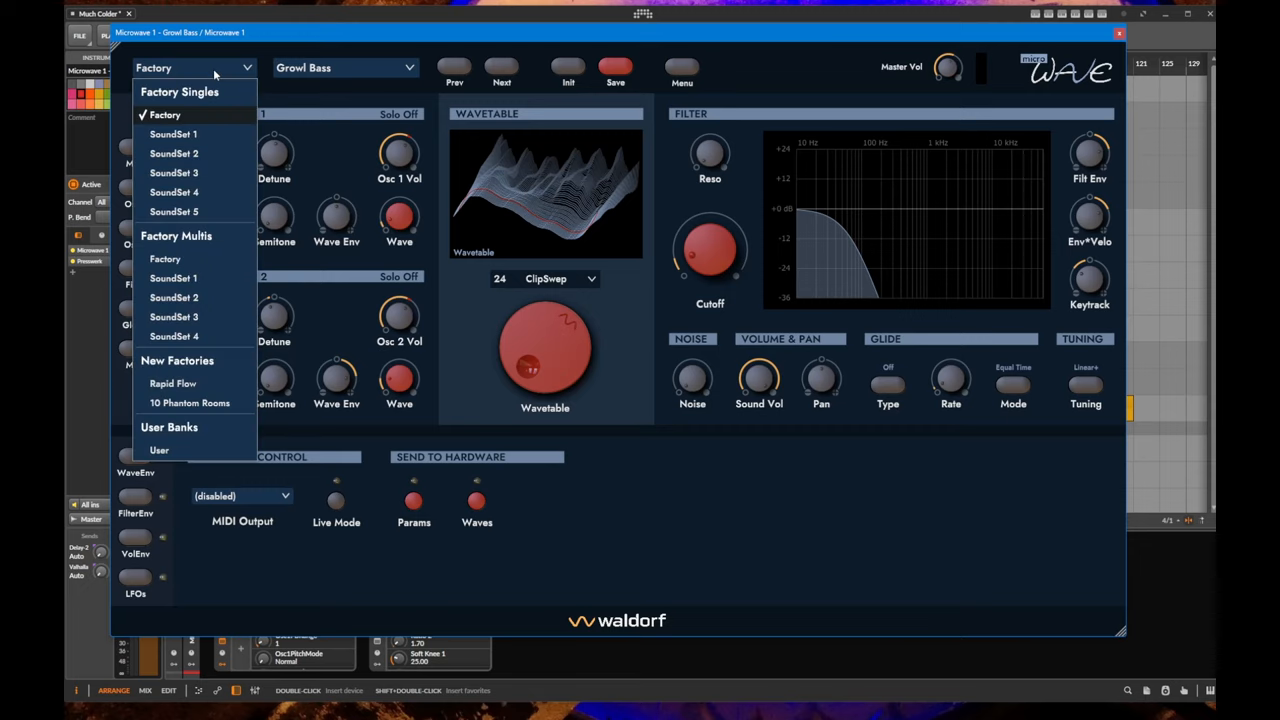
{"action": "mouse_move", "coordinate": [196, 212]}
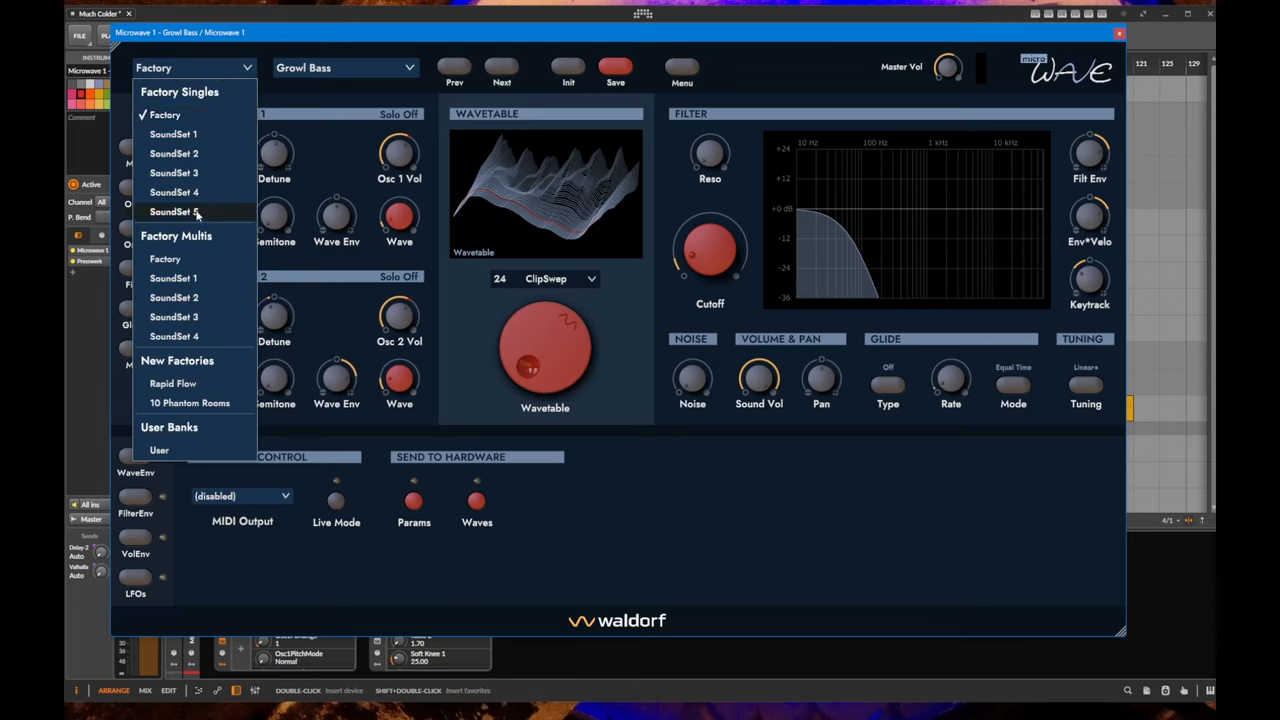
{"action": "mouse_move", "coordinate": [176, 192]}
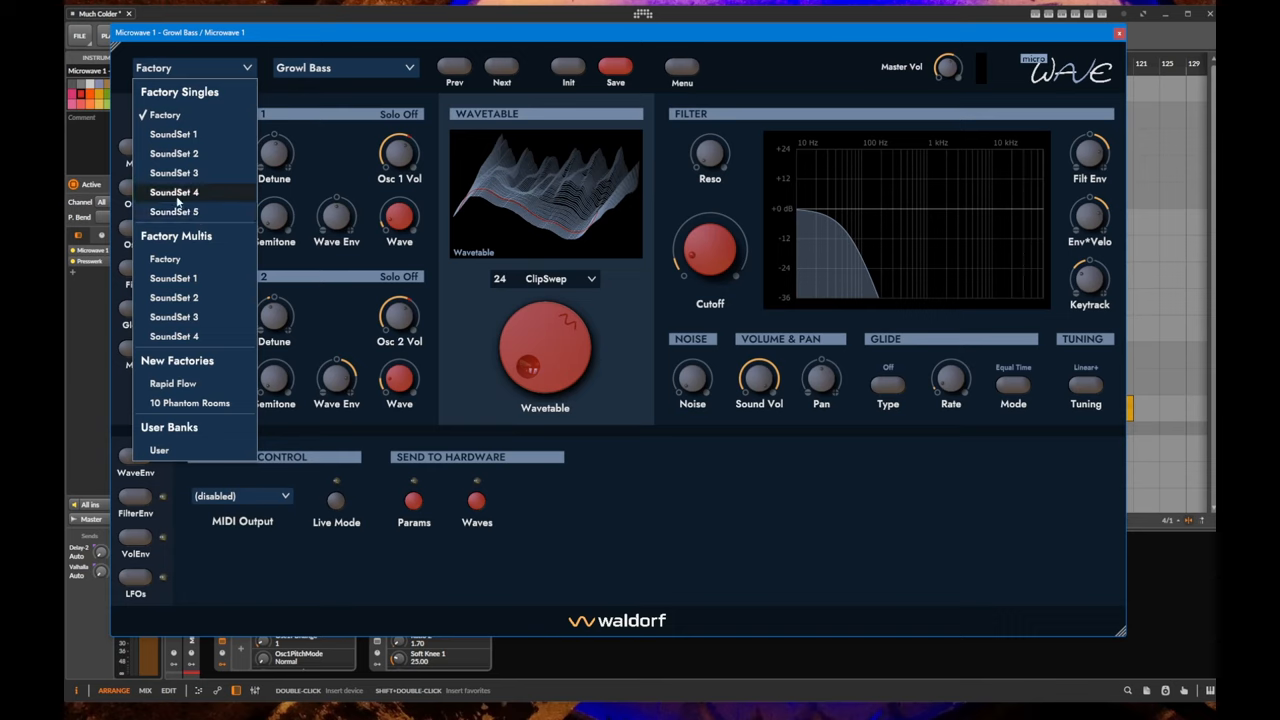
{"action": "mouse_move", "coordinate": [190, 296]}
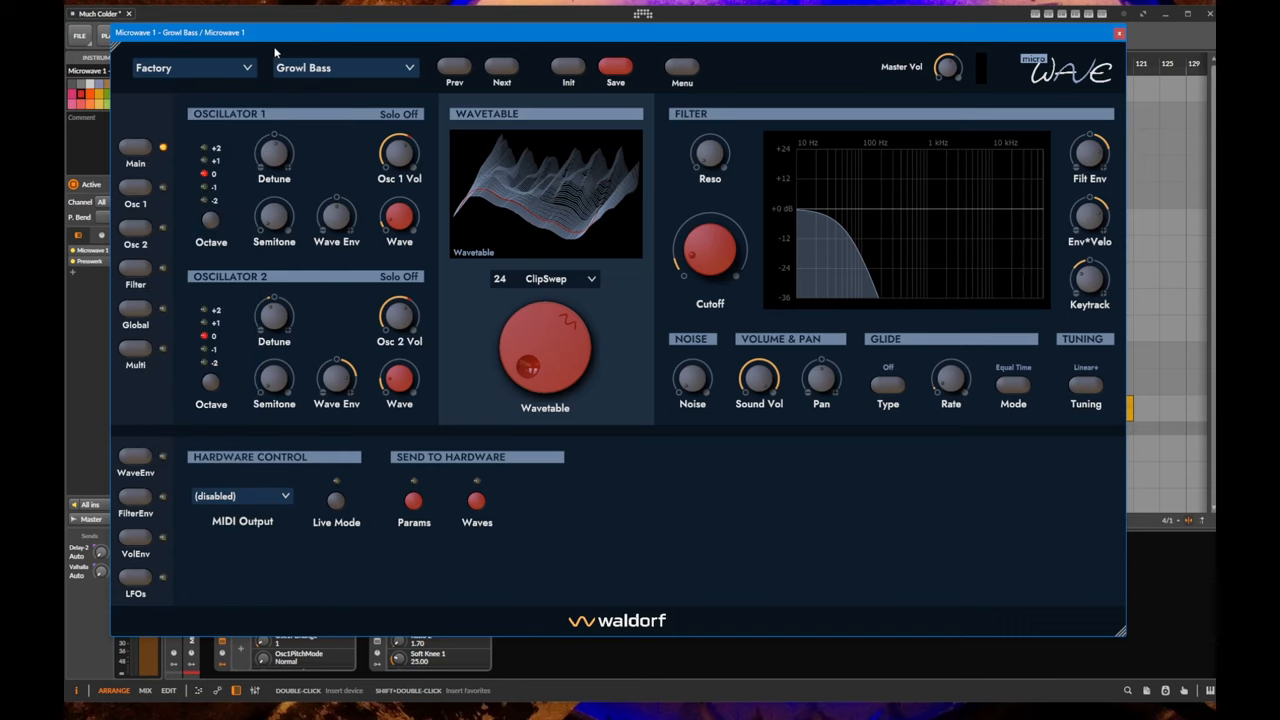
{"action": "left_click", "coordinate": [344, 68]}
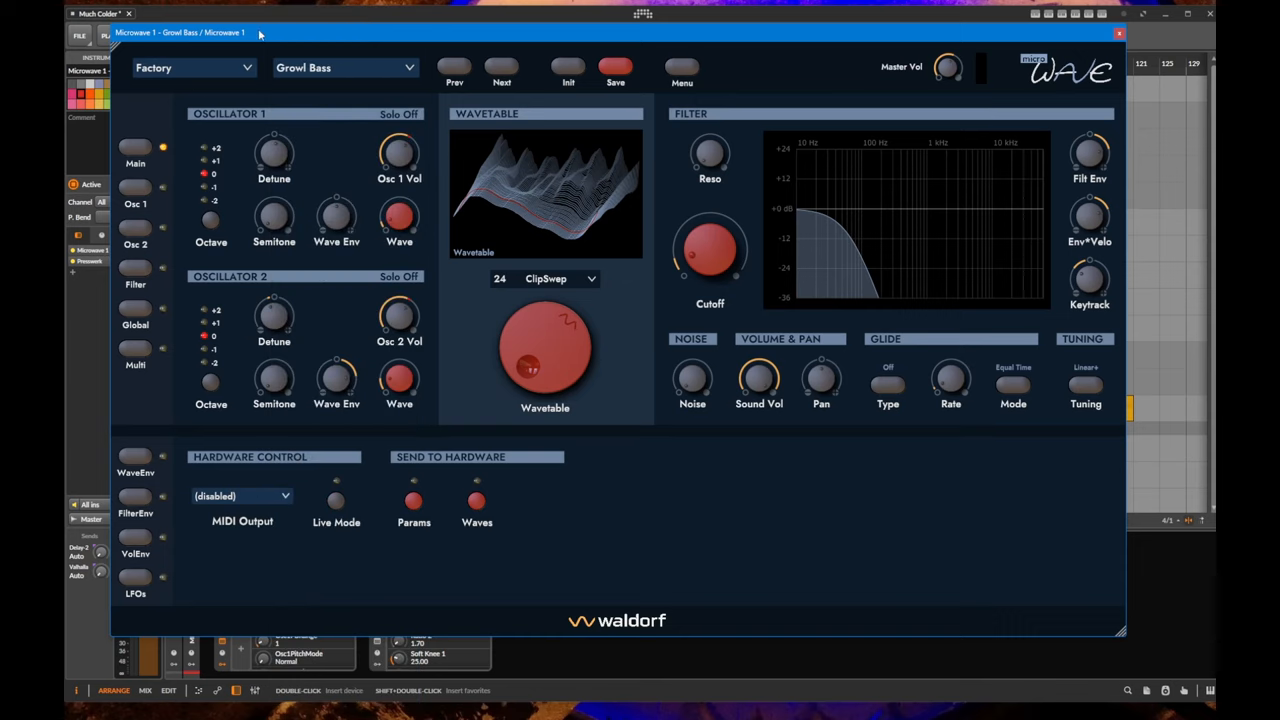
{"action": "mouse_move", "coordinate": [936, 36]}
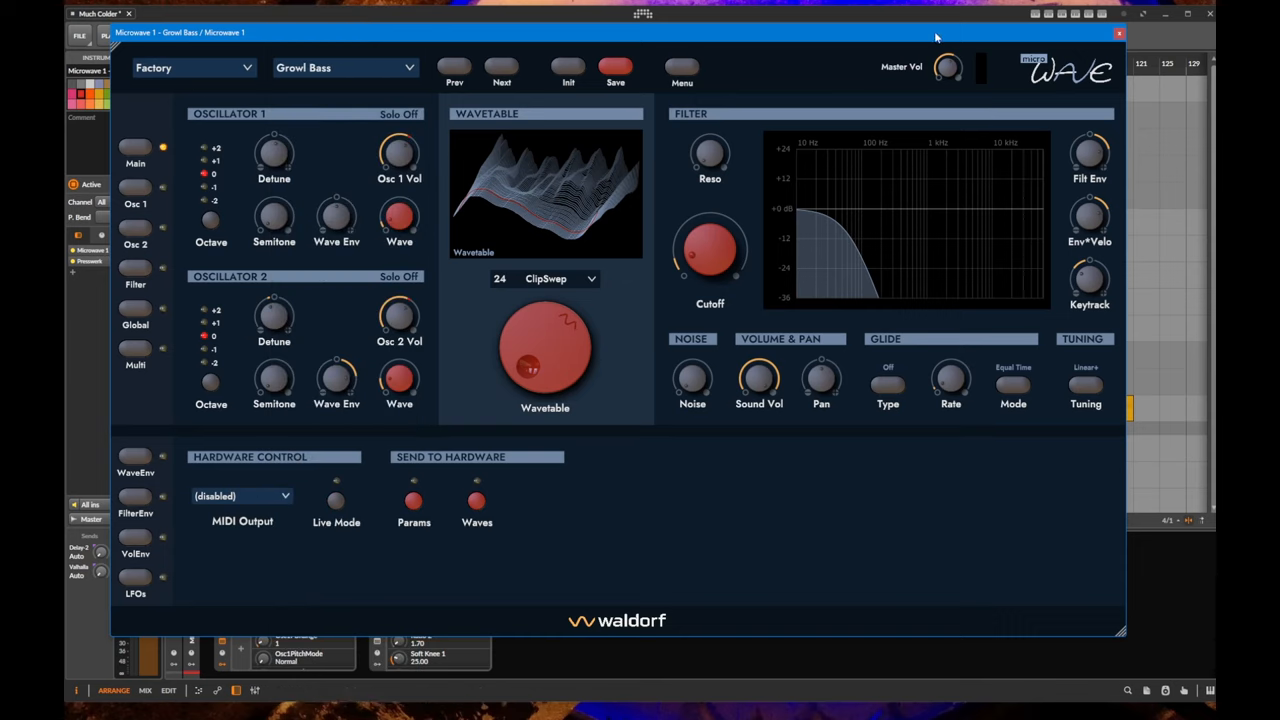
Close the instrument window and play the 90s-style song arrangement.
{"action": "left_click", "coordinate": [1118, 32]}
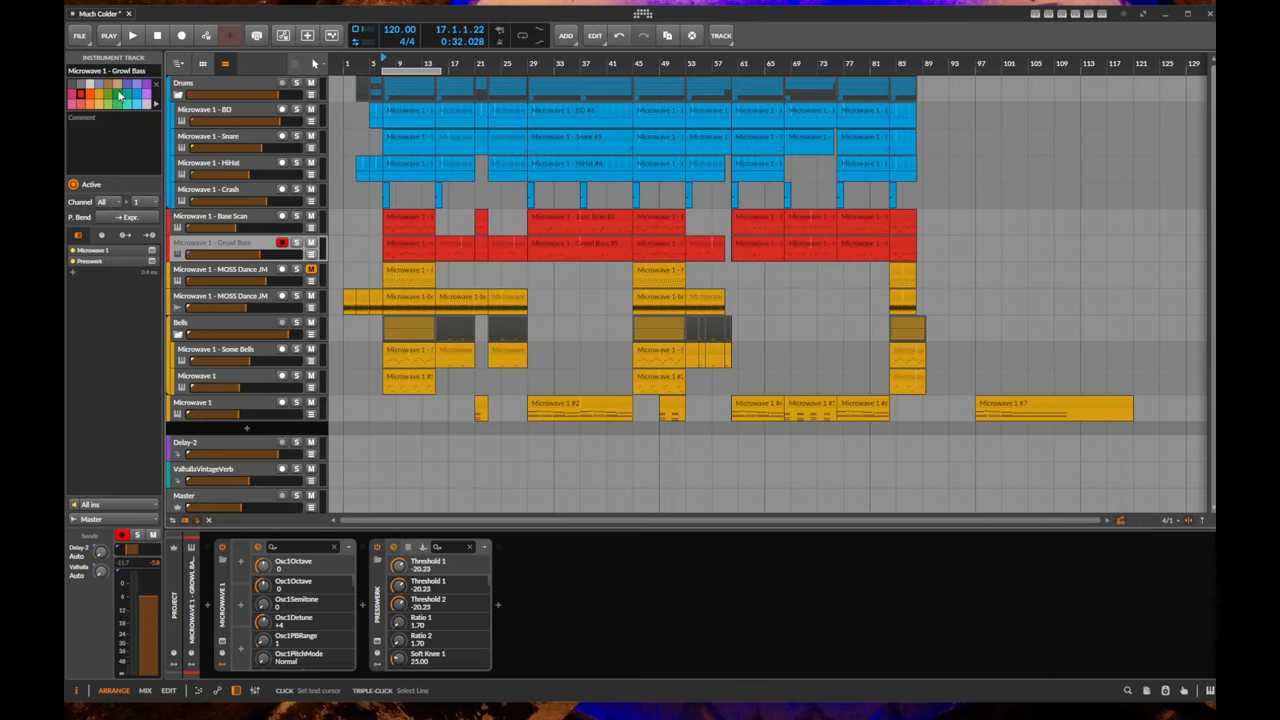
{"action": "left_click", "coordinate": [240, 108]}
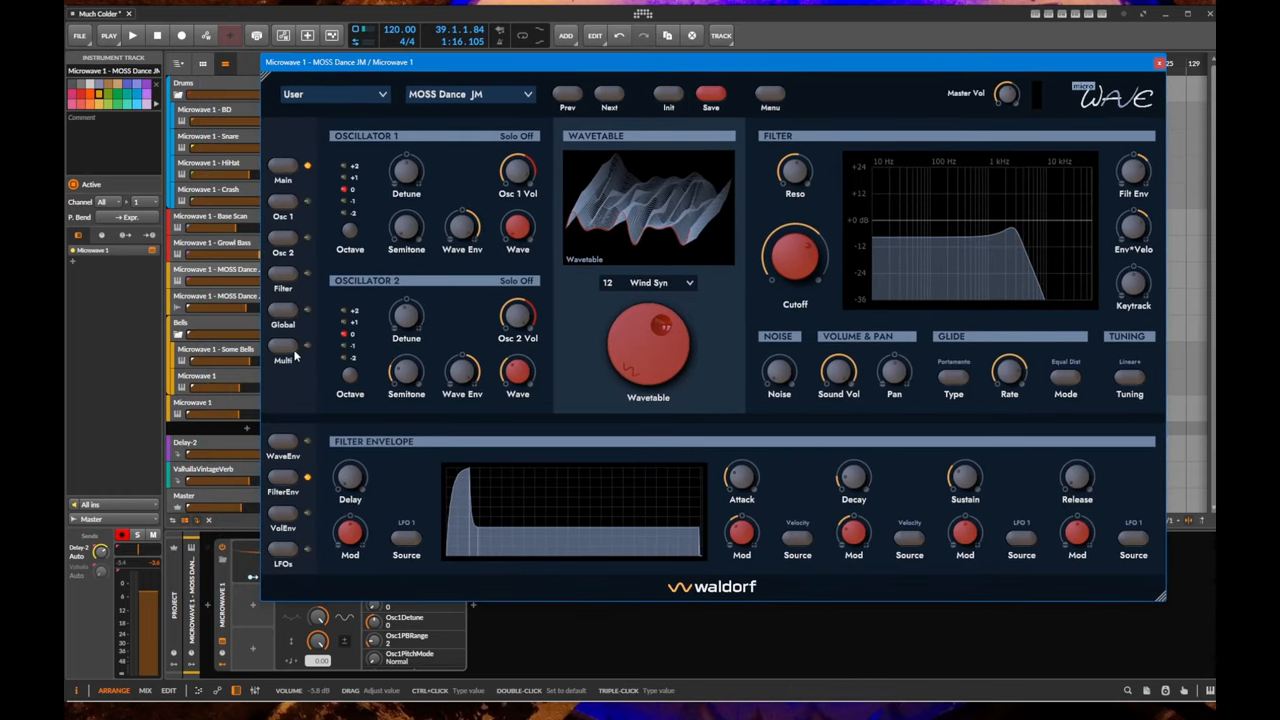
Switch to the Multi page and set the instrument count to 8.
{"action": "left_click", "coordinate": [284, 352]}
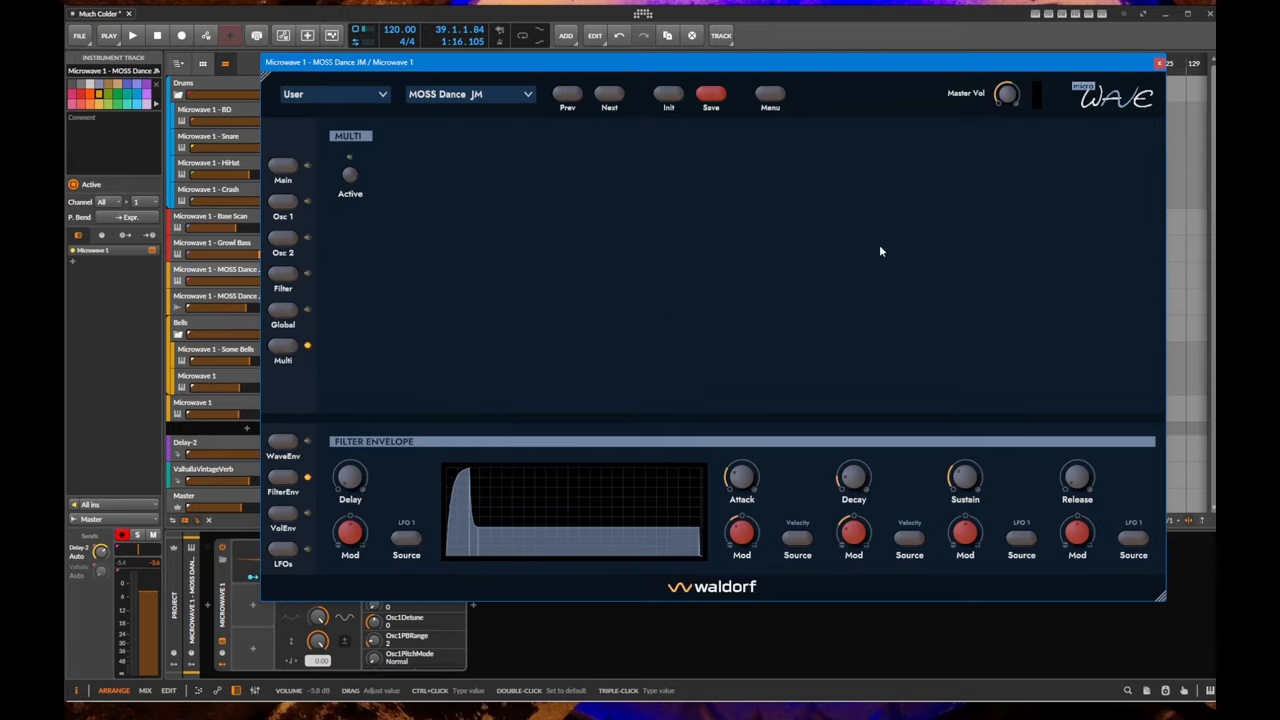
{"action": "mouse_move", "coordinate": [384, 140]}
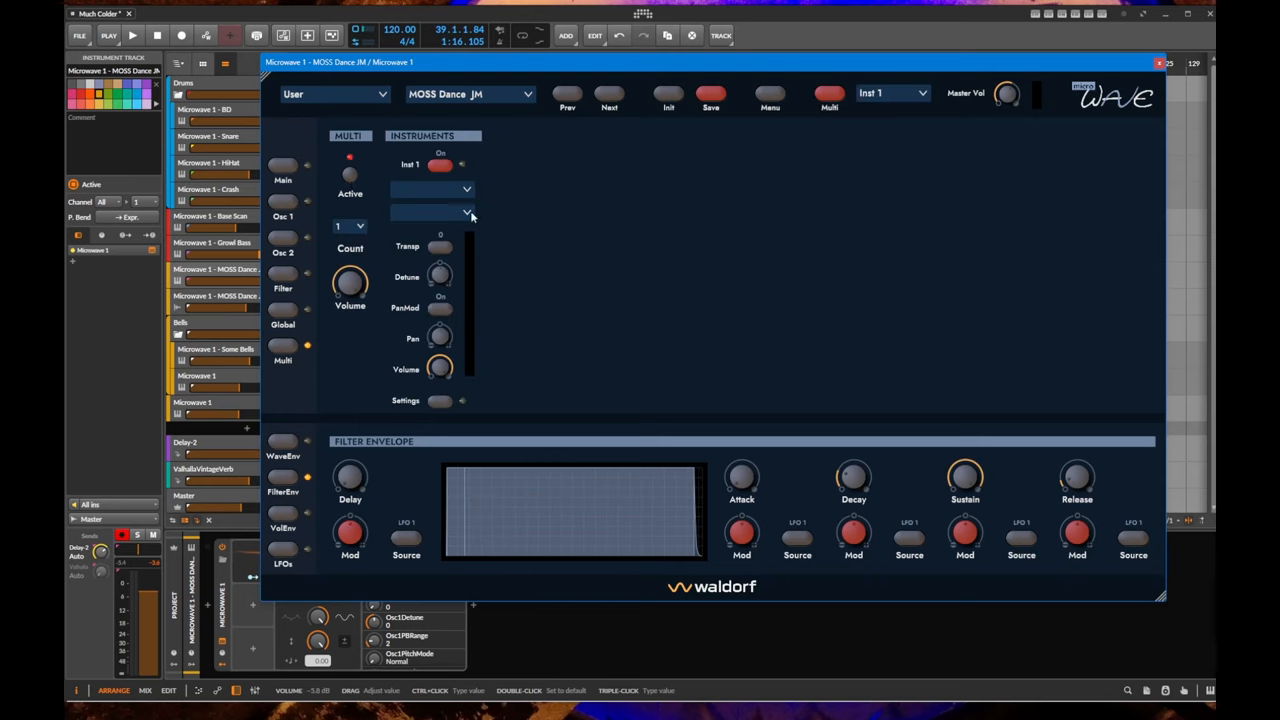
{"action": "left_click", "coordinate": [348, 226]}
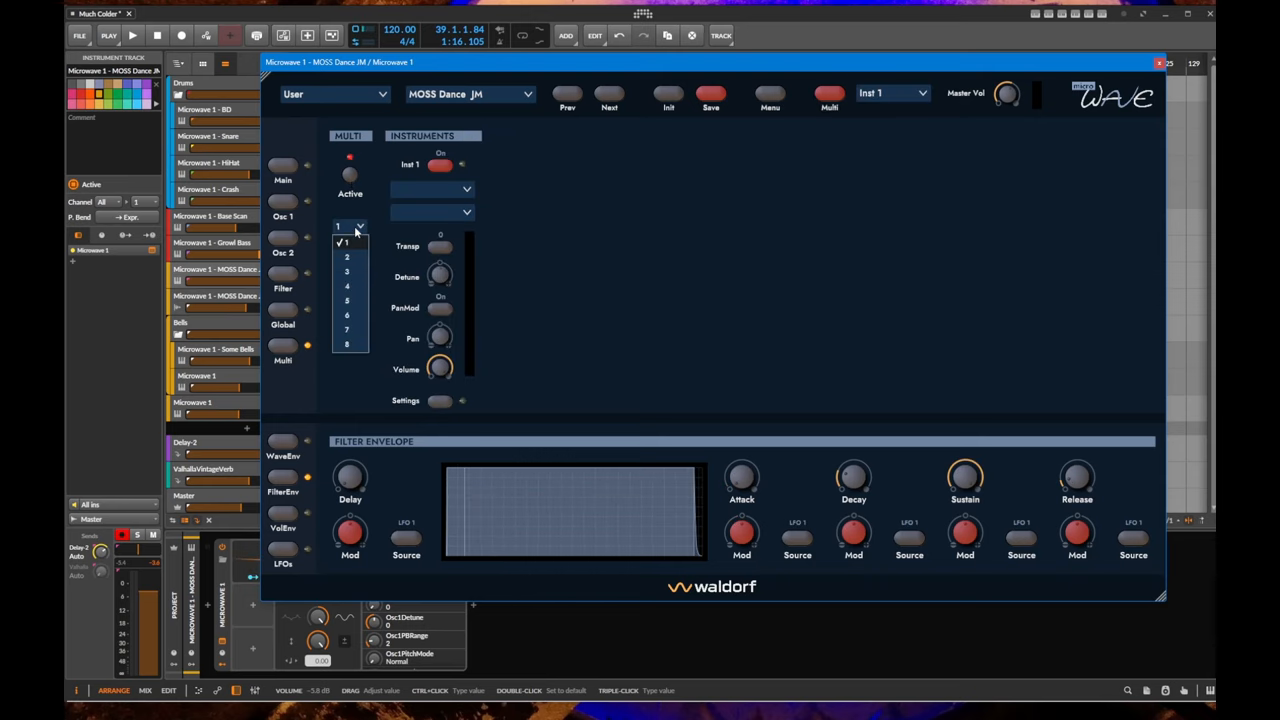
{"action": "left_click", "coordinate": [346, 344]}
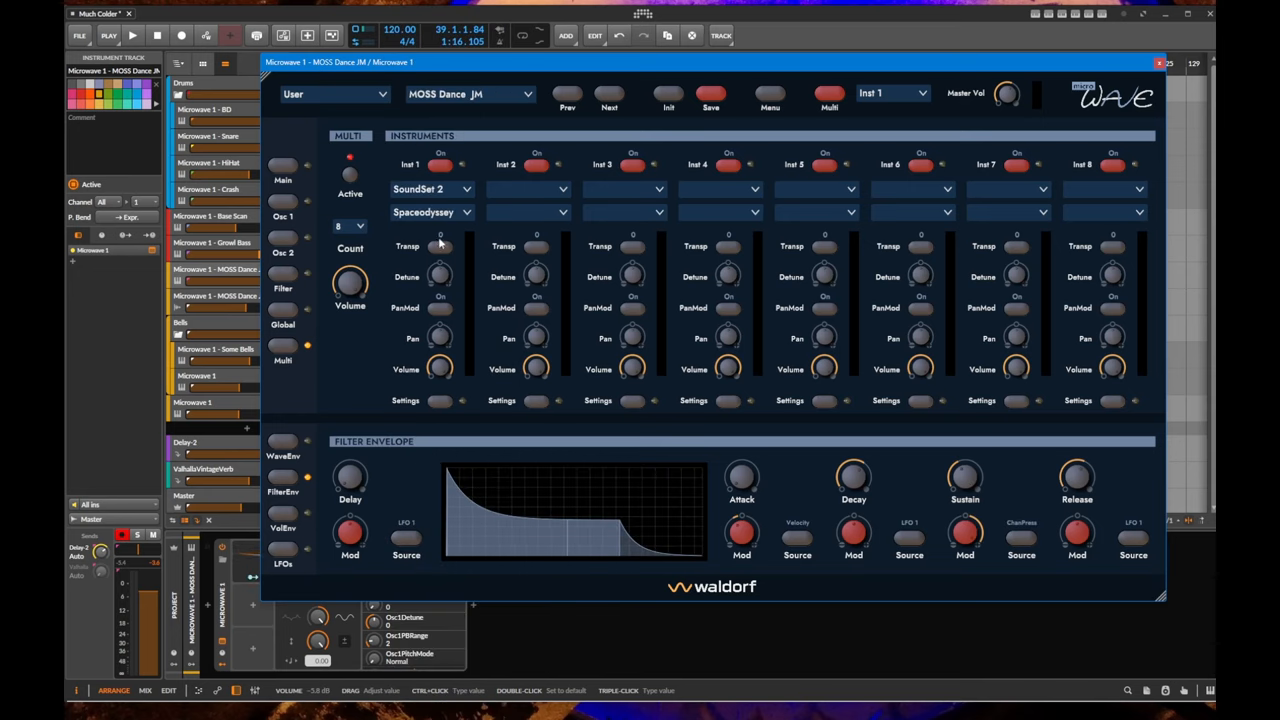
{"action": "mouse_move", "coordinate": [480, 294]}
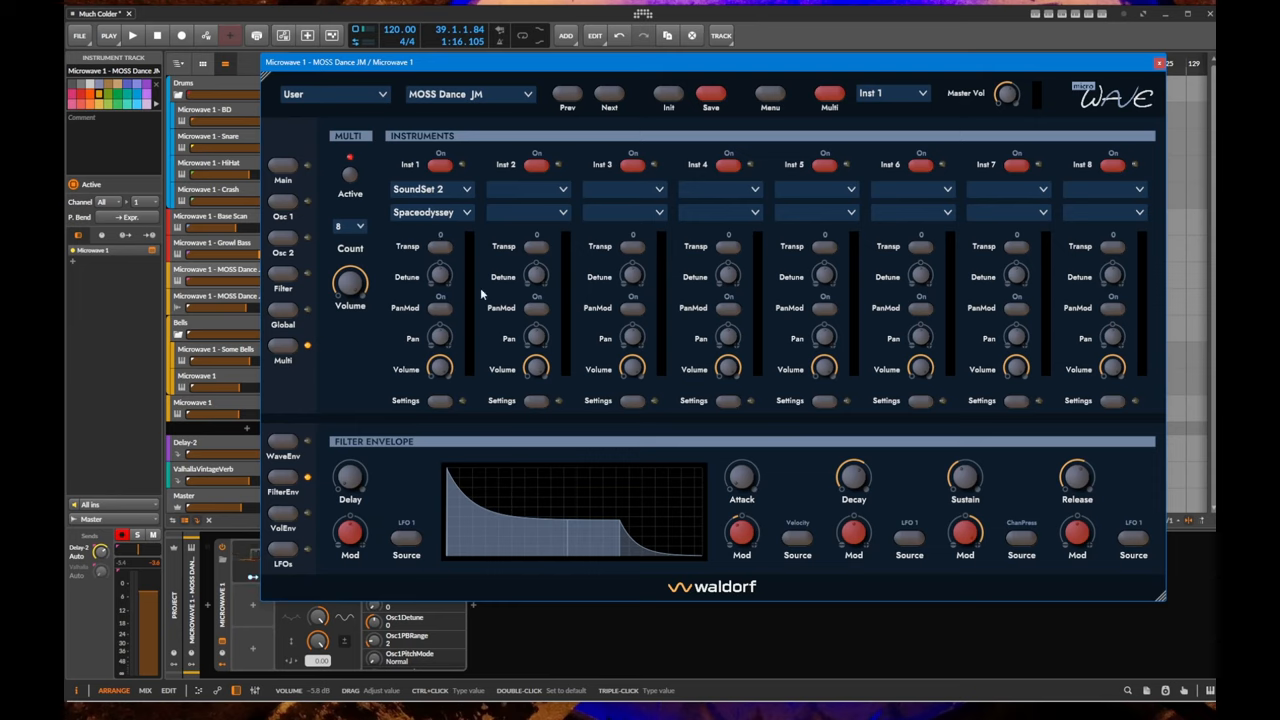
{"action": "mouse_move", "coordinate": [492, 408]}
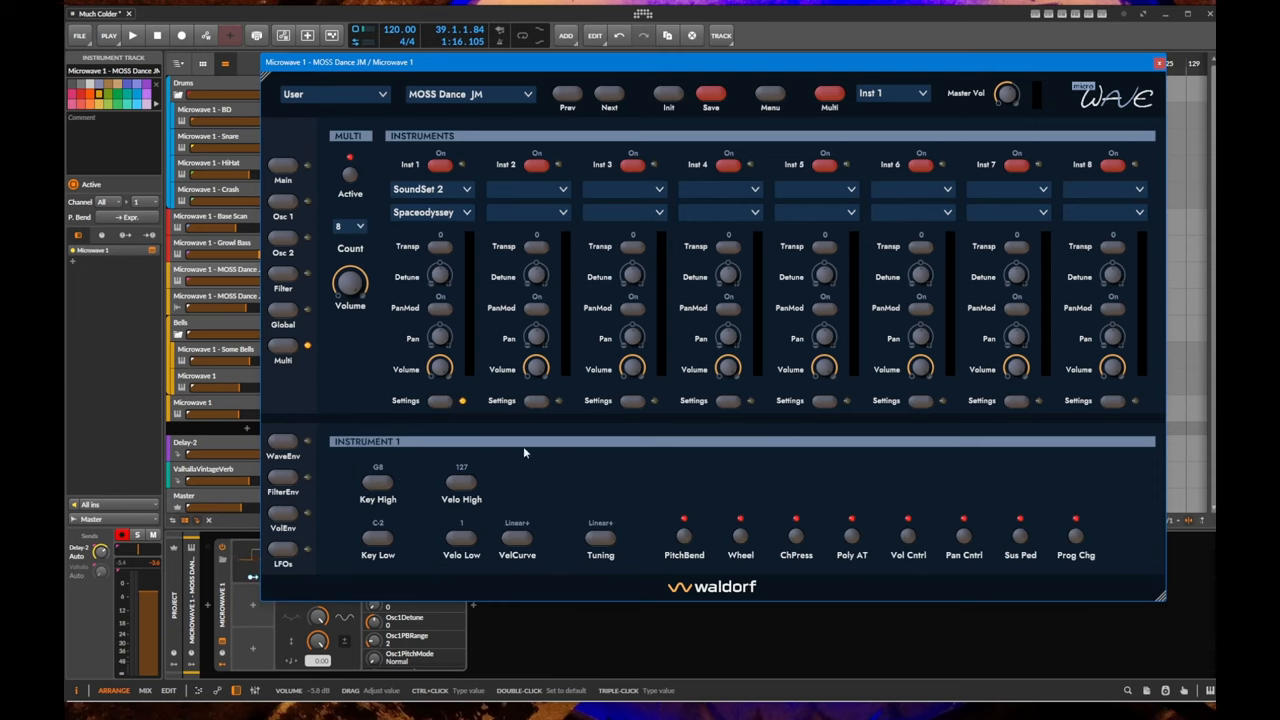
{"action": "mouse_move", "coordinate": [800, 458]}
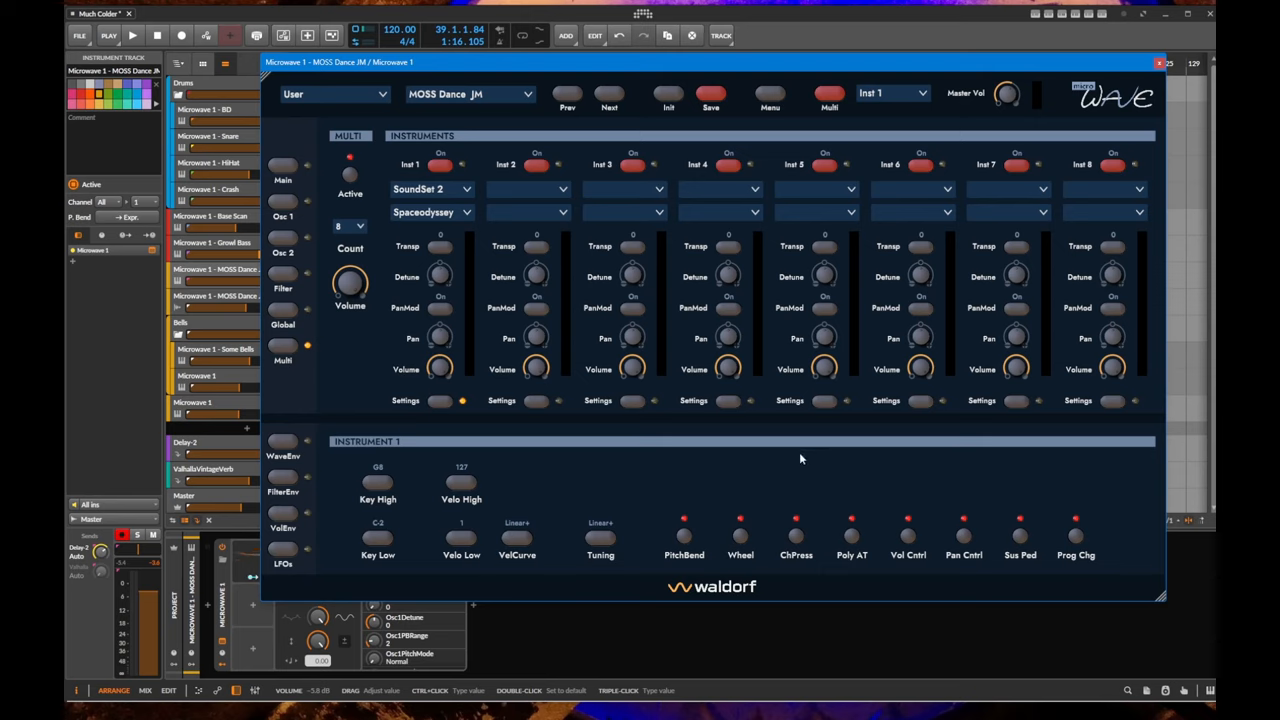